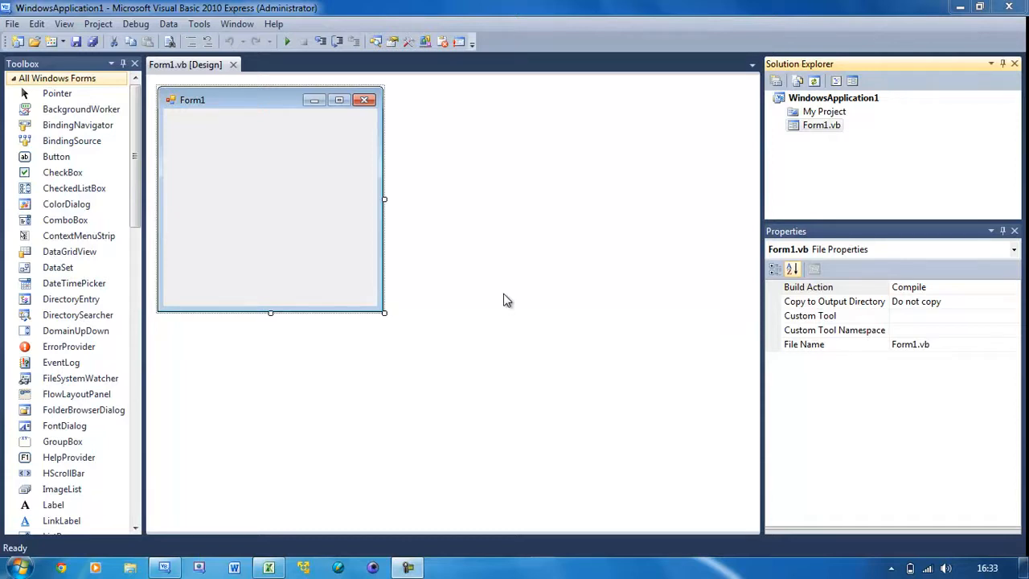
{"action": "mouse_move", "coordinate": [410, 235]}
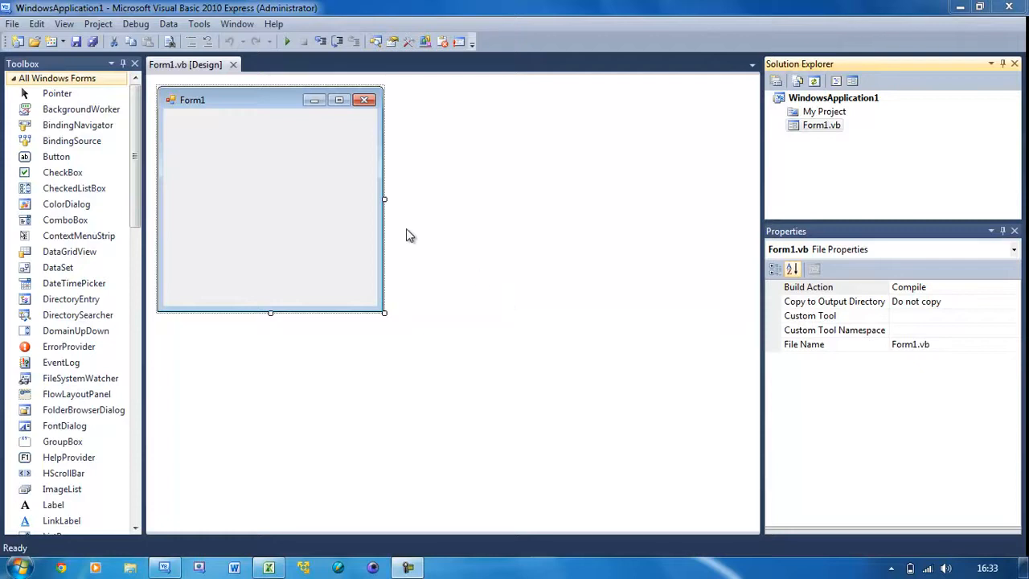
Add a button that fills most of the form and label it Start.
{"action": "double_click", "coordinate": [57, 156]}
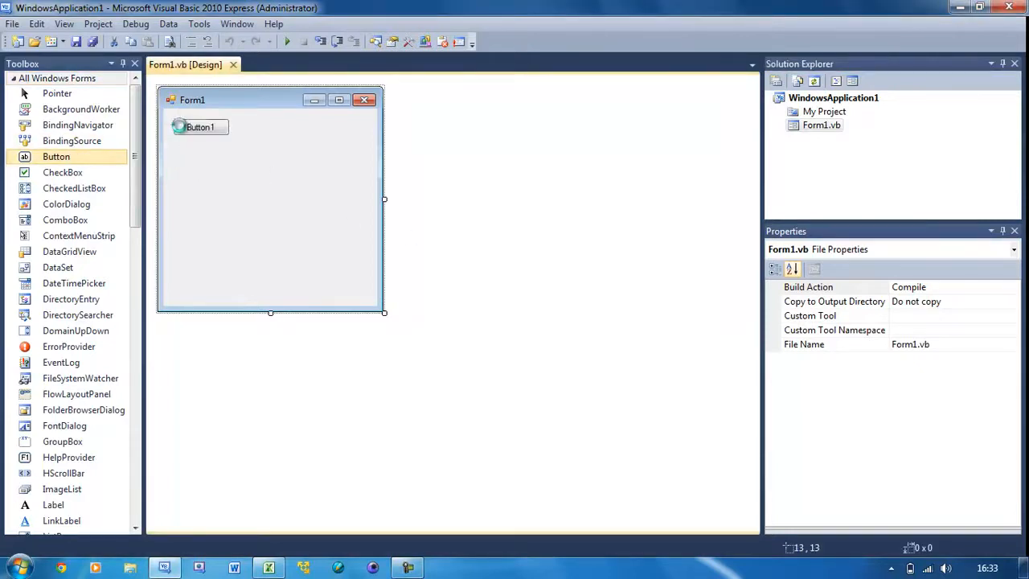
{"action": "left_click_drag", "start_coordinate": [211, 132], "coordinate": [362, 283]}
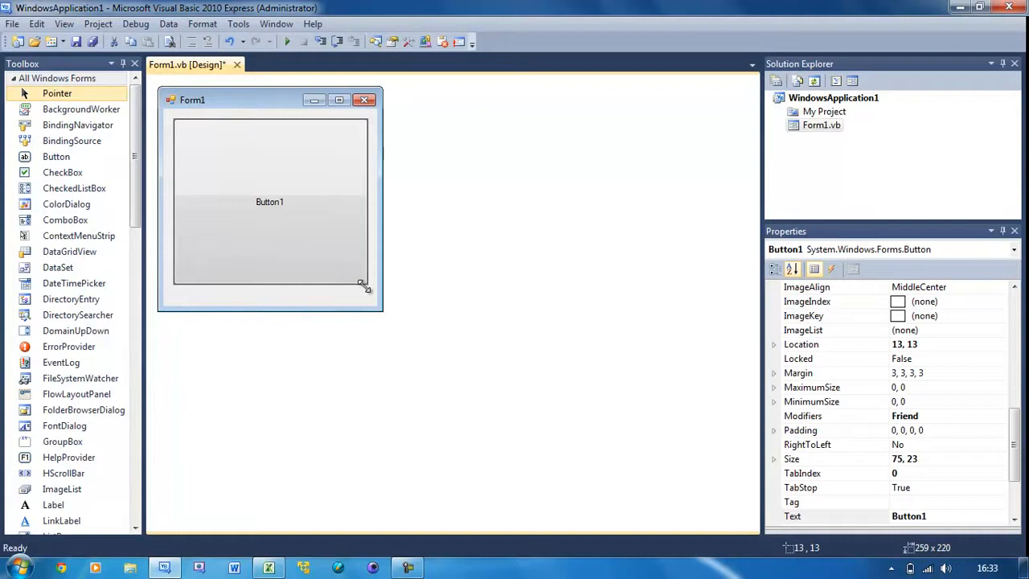
{"action": "left_click_drag", "start_coordinate": [362, 283], "coordinate": [369, 298]}
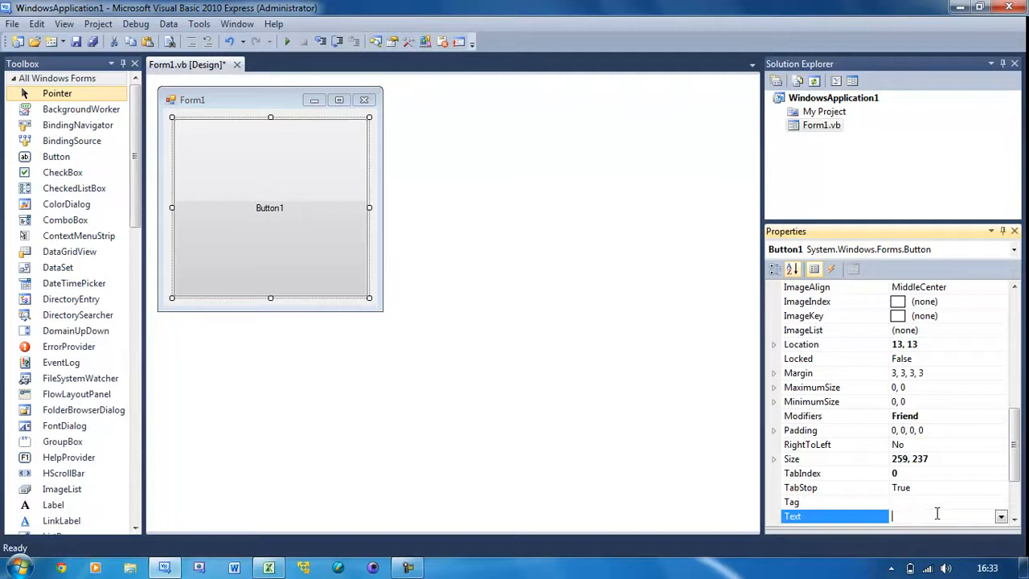
{"action": "type", "text": "St"}
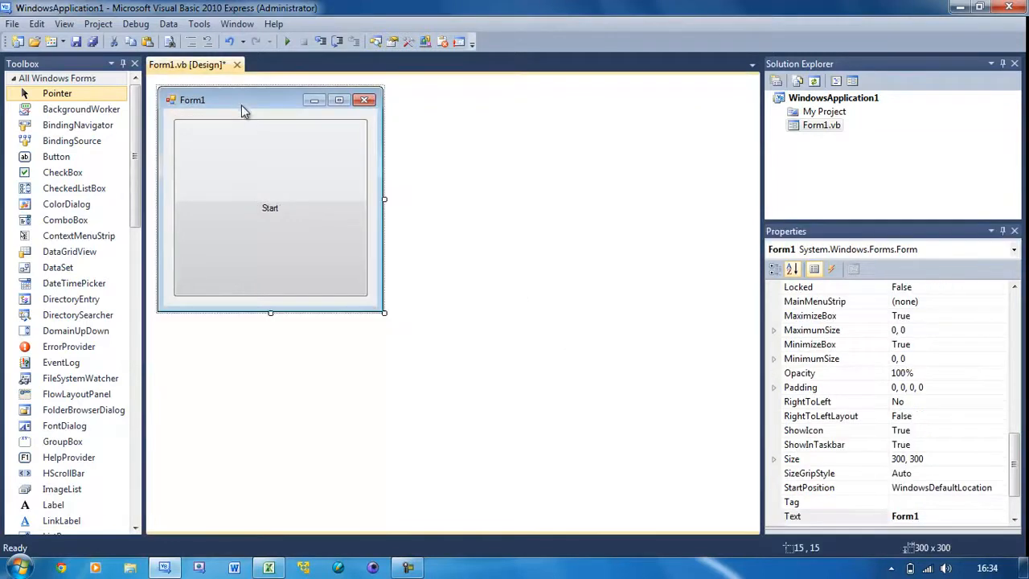
Title the form 'Do Until' and open the Start button's Click handler.
{"action": "left_click", "coordinate": [834, 515]}
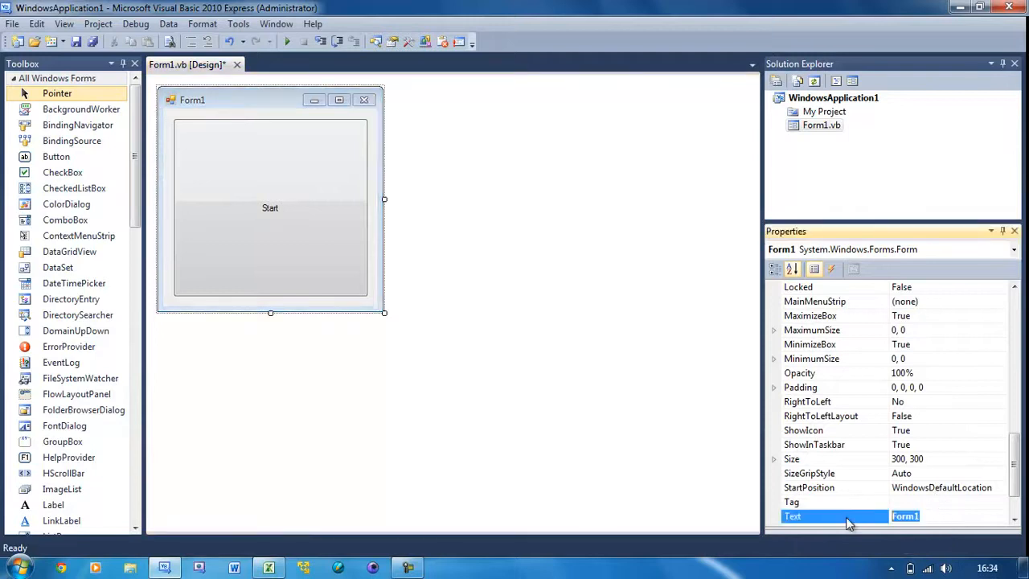
{"action": "type", "text": "Do Until"}
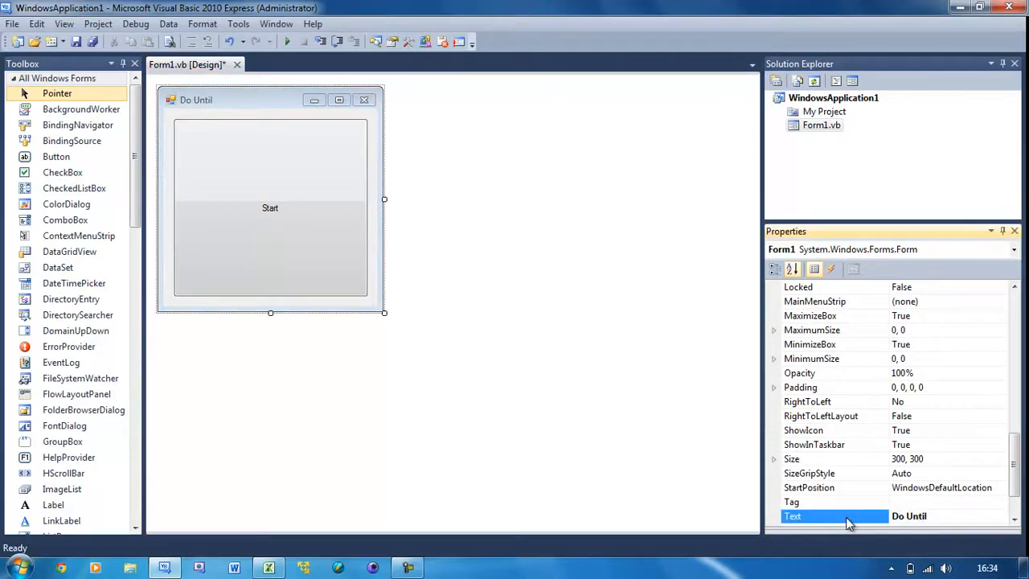
{"action": "double_click", "coordinate": [270, 208]}
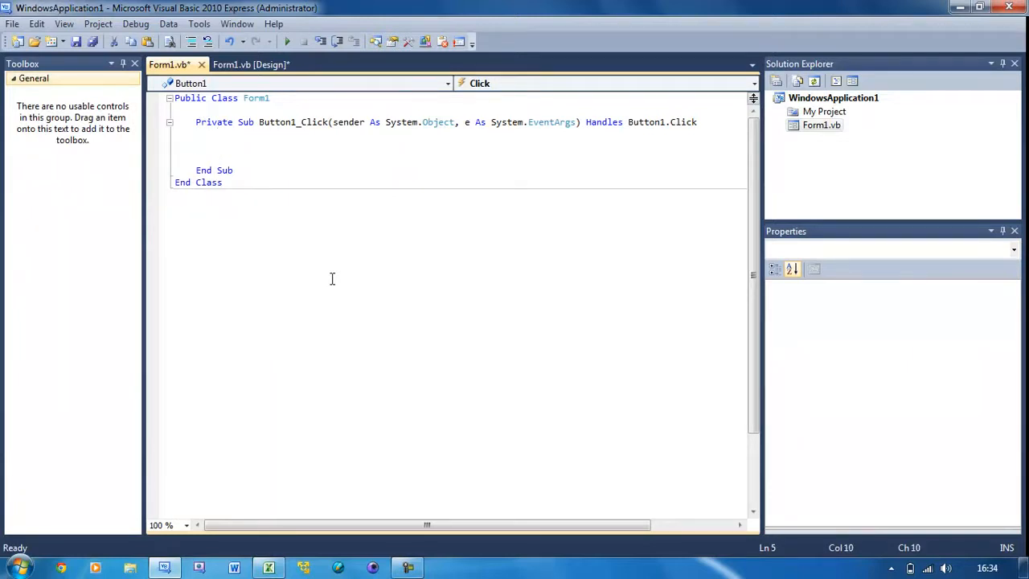
Write 'Do Until myNum = 5' with 'Dim myNum As Integer = 0' declared above it.
{"action": "type", "text": "Do un"}
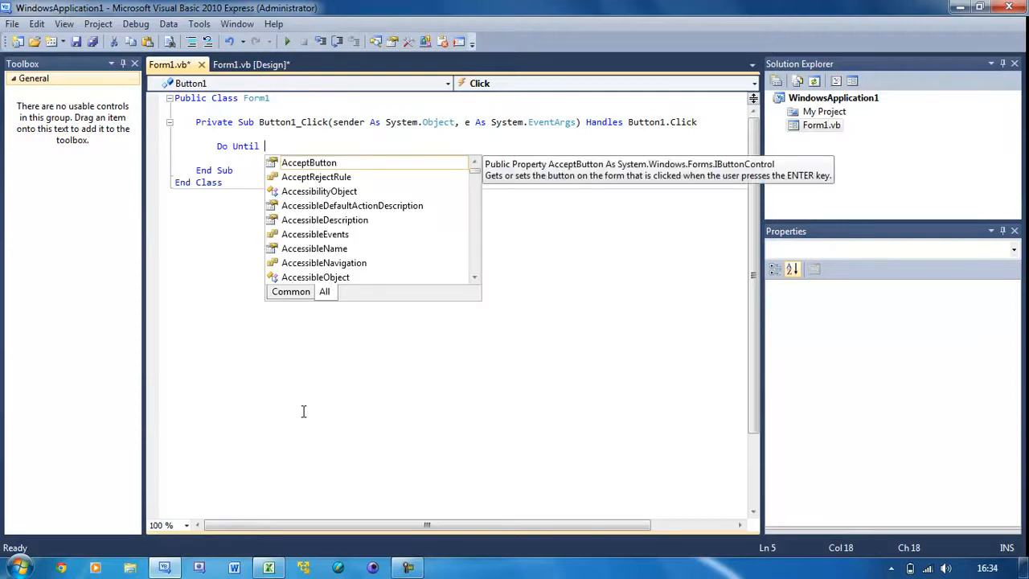
{"action": "mouse_move", "coordinate": [316, 453]}
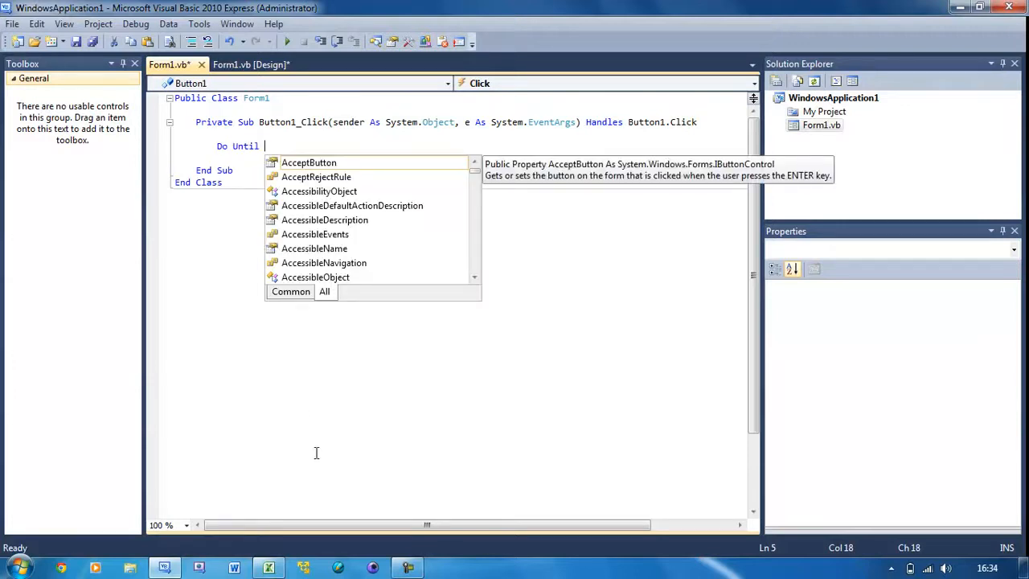
{"action": "type", "text": "m"}
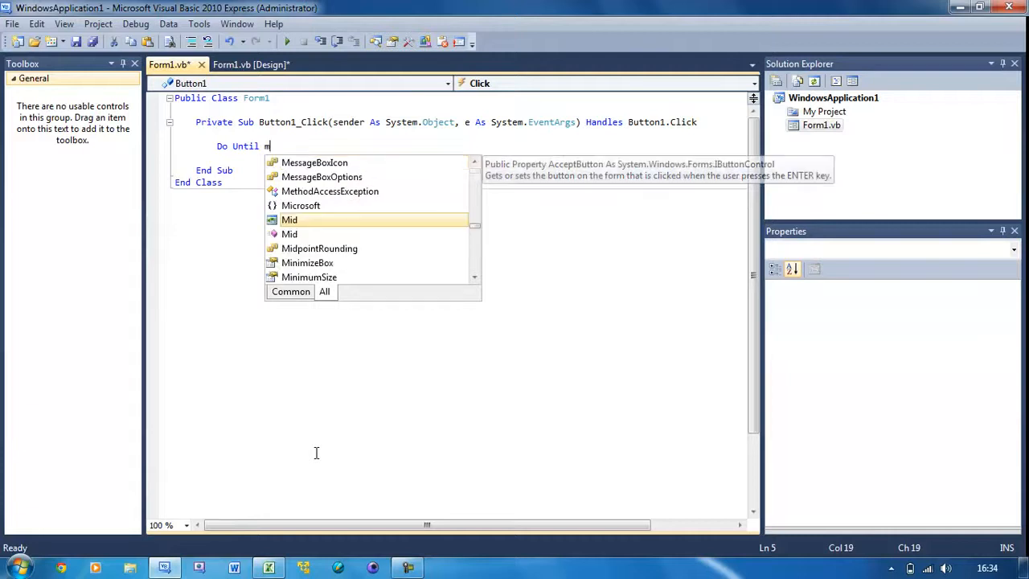
{"action": "type", "text": "yNum"}
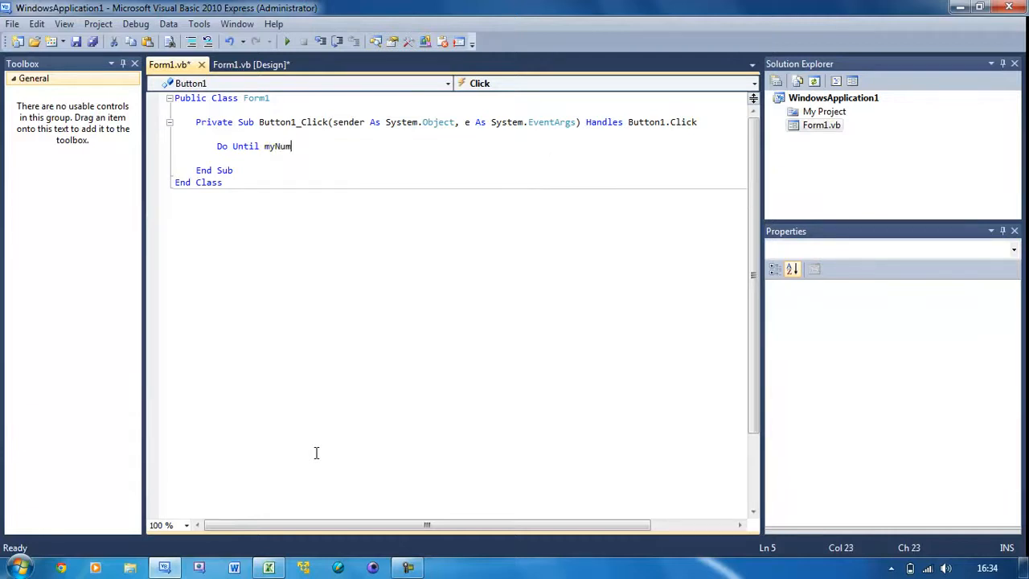
{"action": "type", "text": "= 5"}
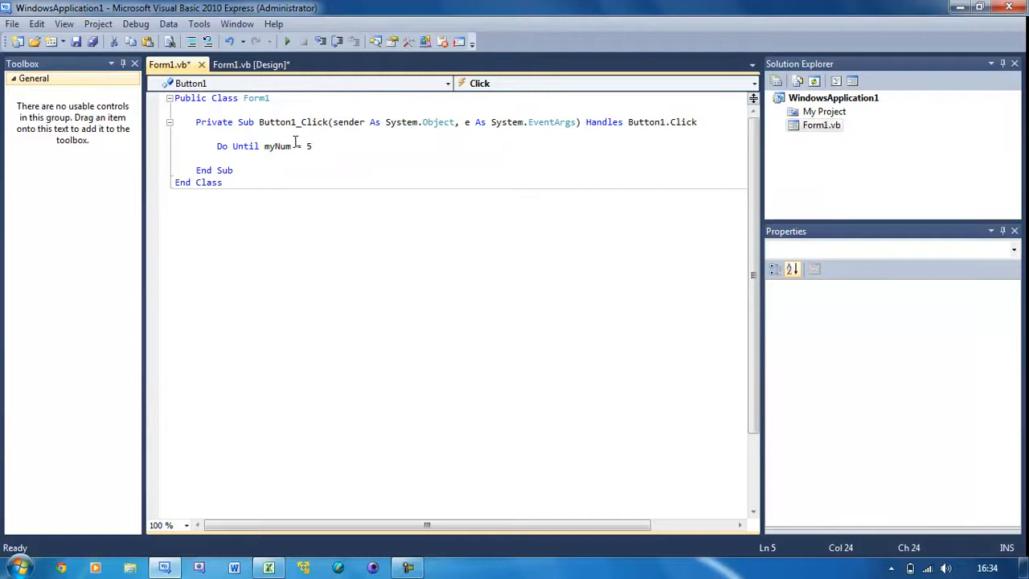
{"action": "type", "text": "Dim myNum ="}
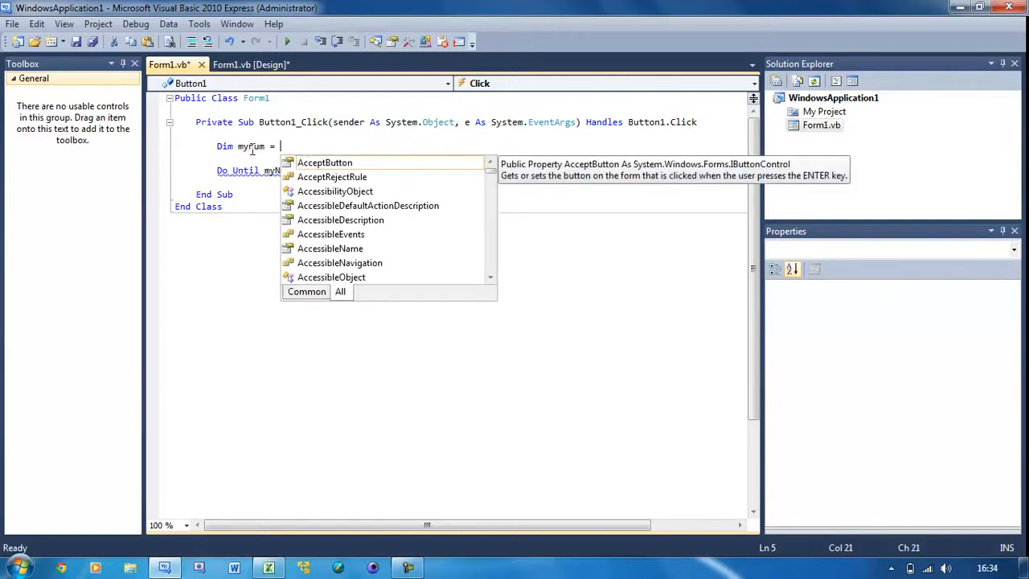
{"action": "key", "text": "Escape"}
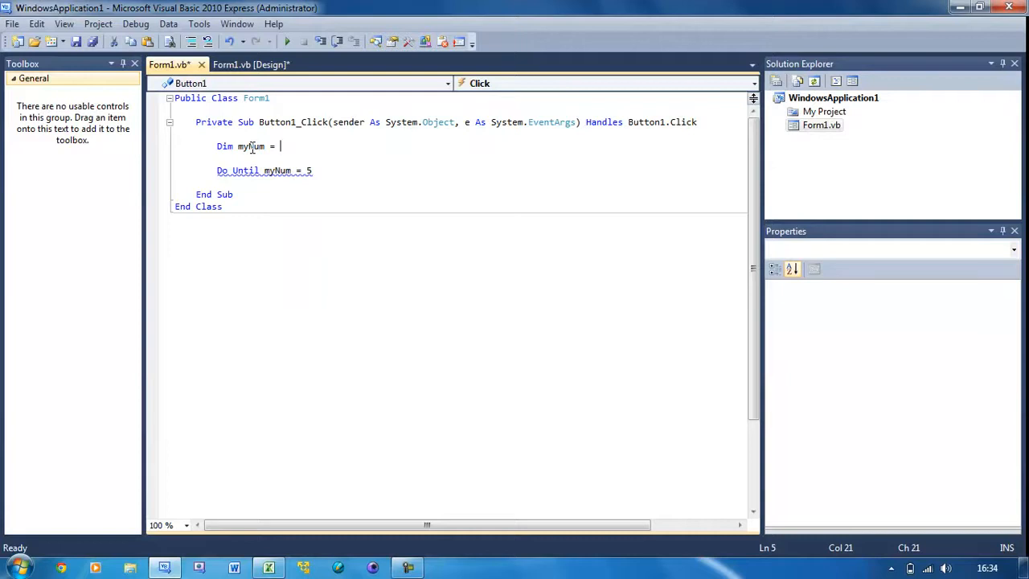
{"action": "type", "text": "ass"}
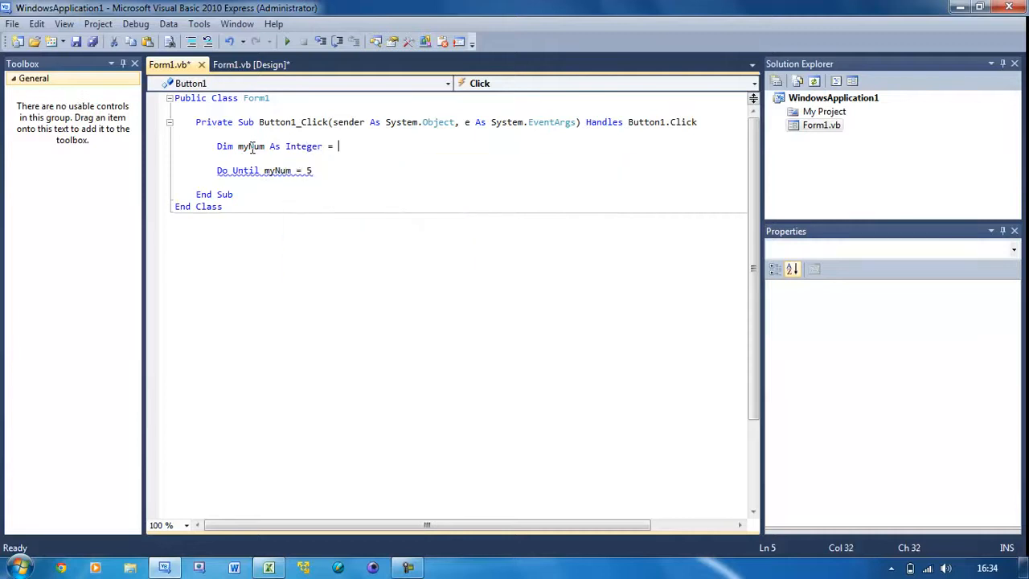
{"action": "type", "text": "0"}
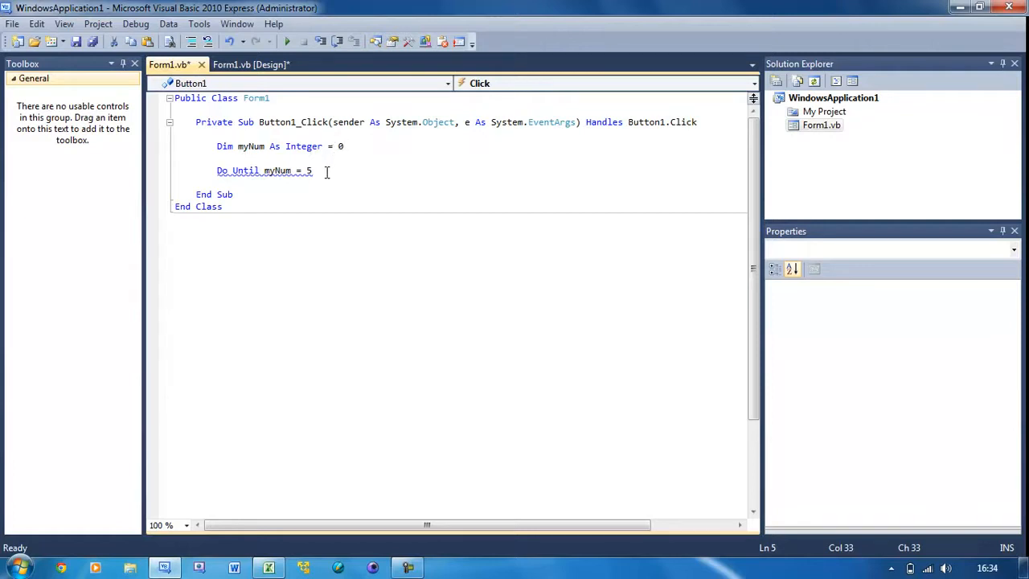
Generate the Loop line and add MessageBox.Show("myNum: " & myNum) inside the loop.
{"action": "key", "text": "enter"}
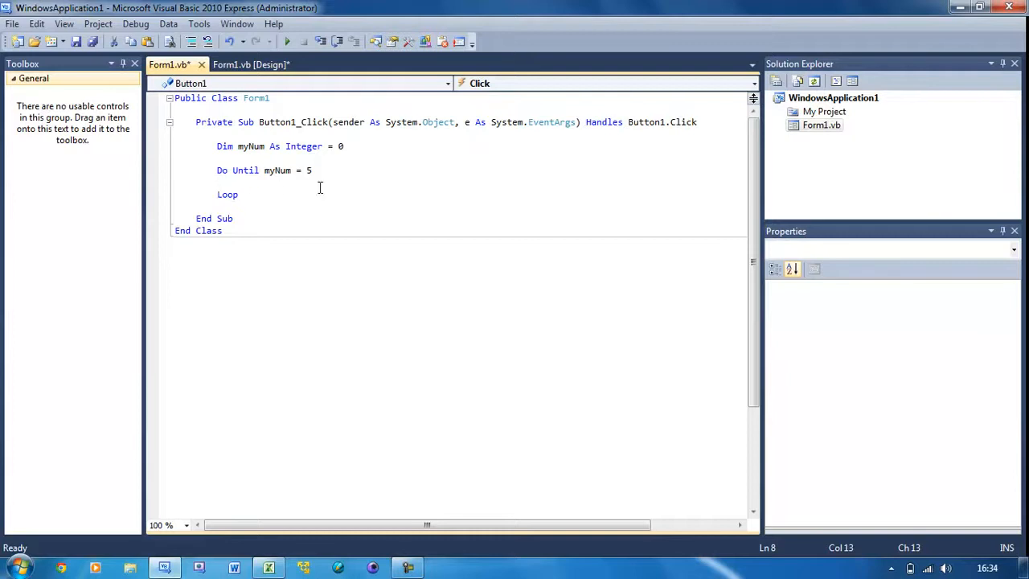
{"action": "mouse_move", "coordinate": [256, 183]}
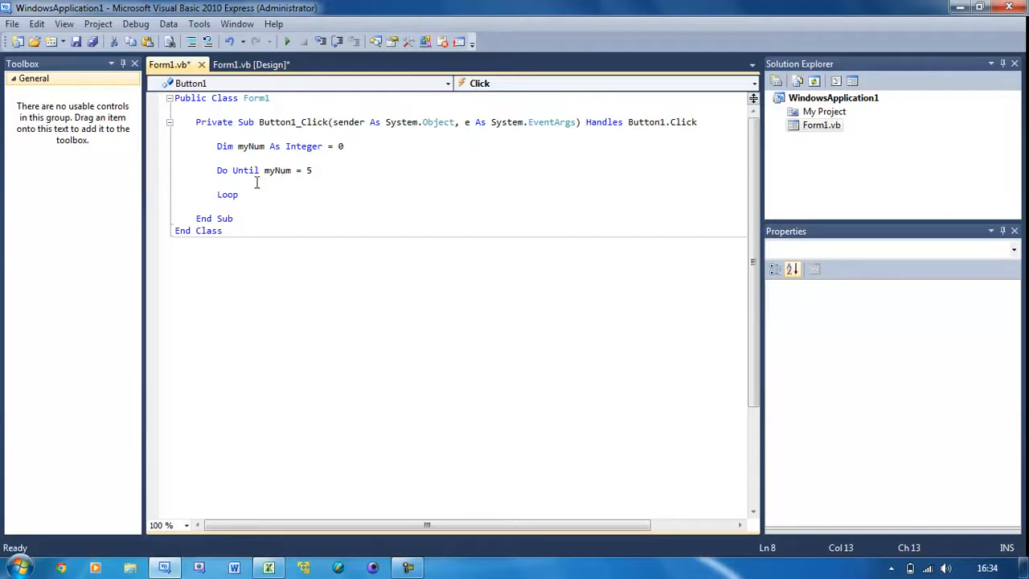
{"action": "type", "text": "MessageBox.Show("}
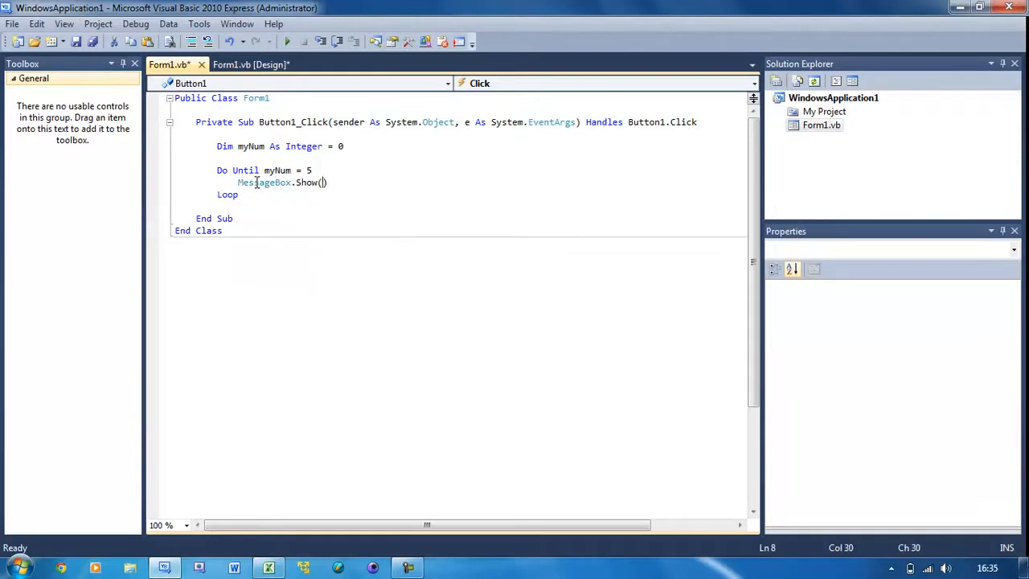
{"action": "type", "text": "myNum: \" &"}
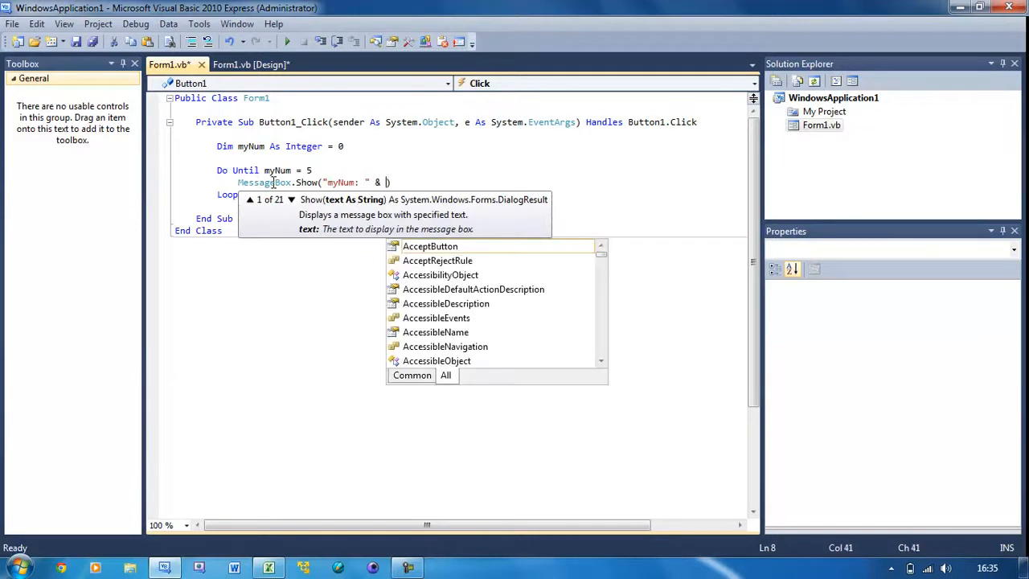
{"action": "type", "text": "mynu"}
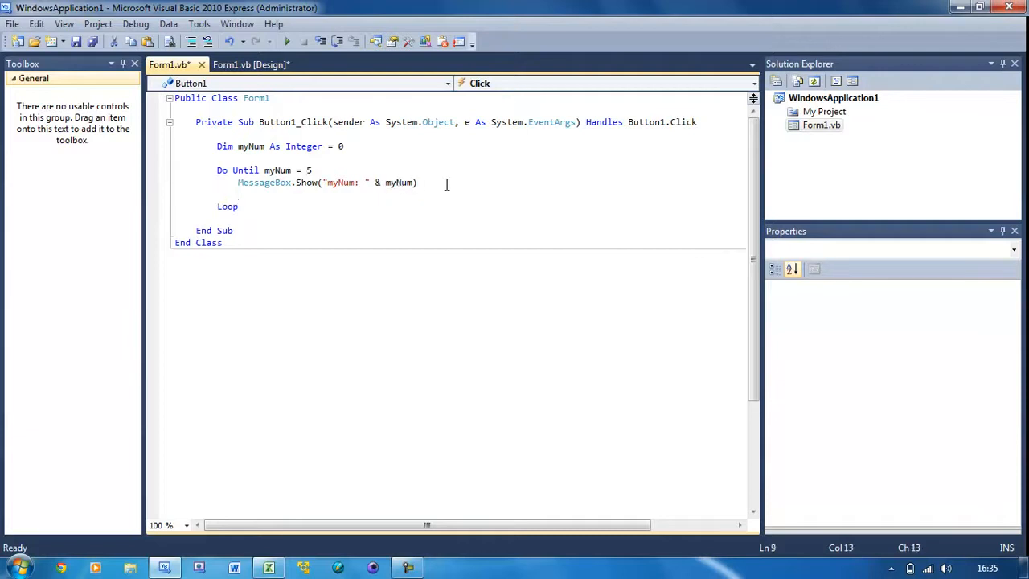
Add the increment line myNum = myNum + 1 inside the loop.
{"action": "type", "text": "my"}
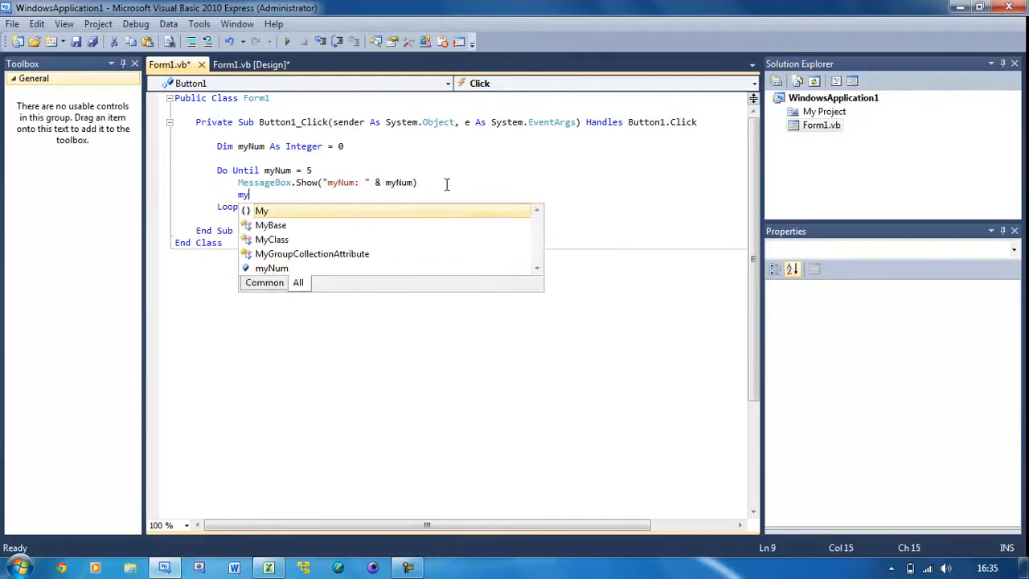
{"action": "type", "text": "Num = myn"}
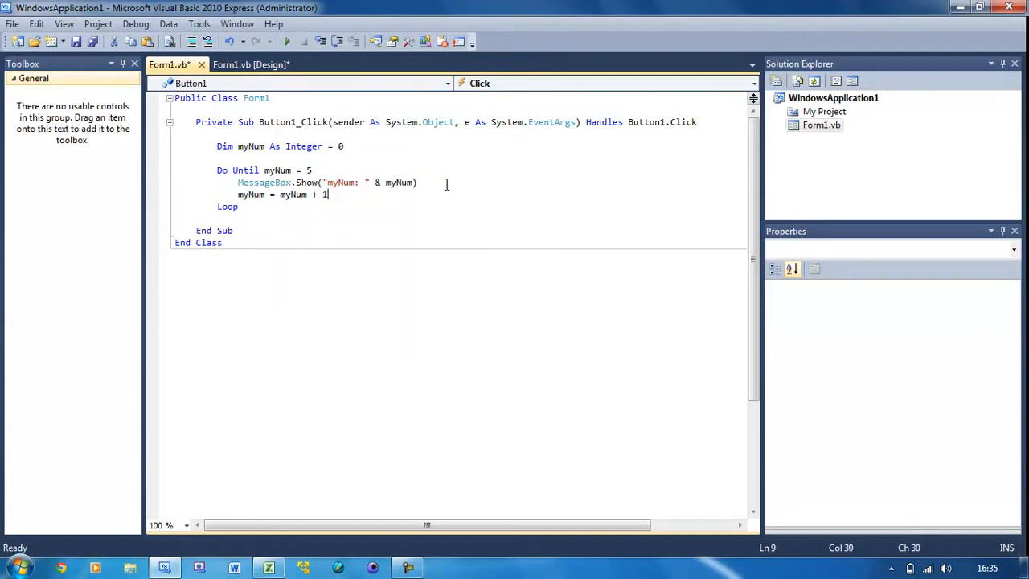
{"action": "double_click", "coordinate": [251, 194]}
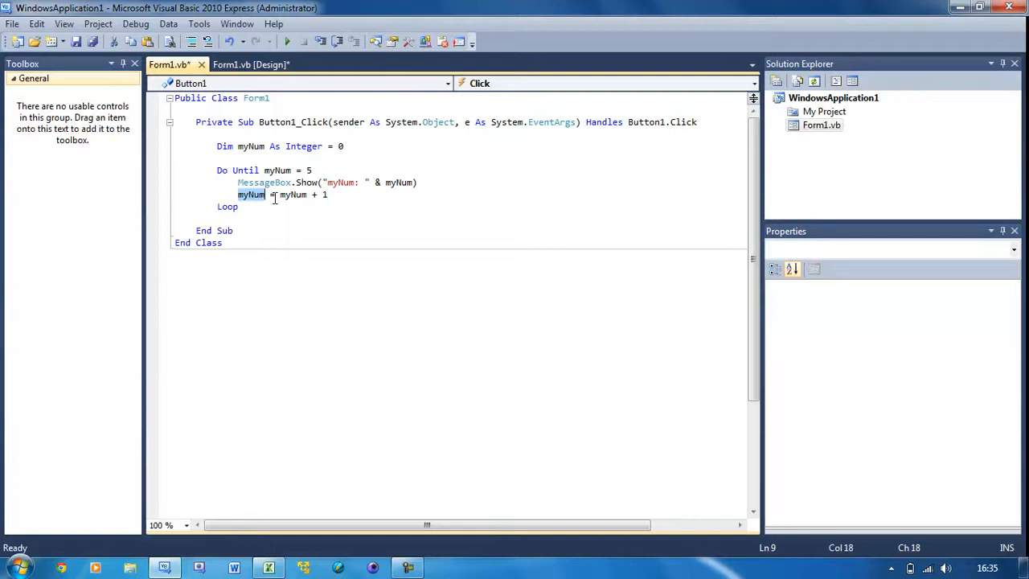
{"action": "left_click", "coordinate": [279, 194]}
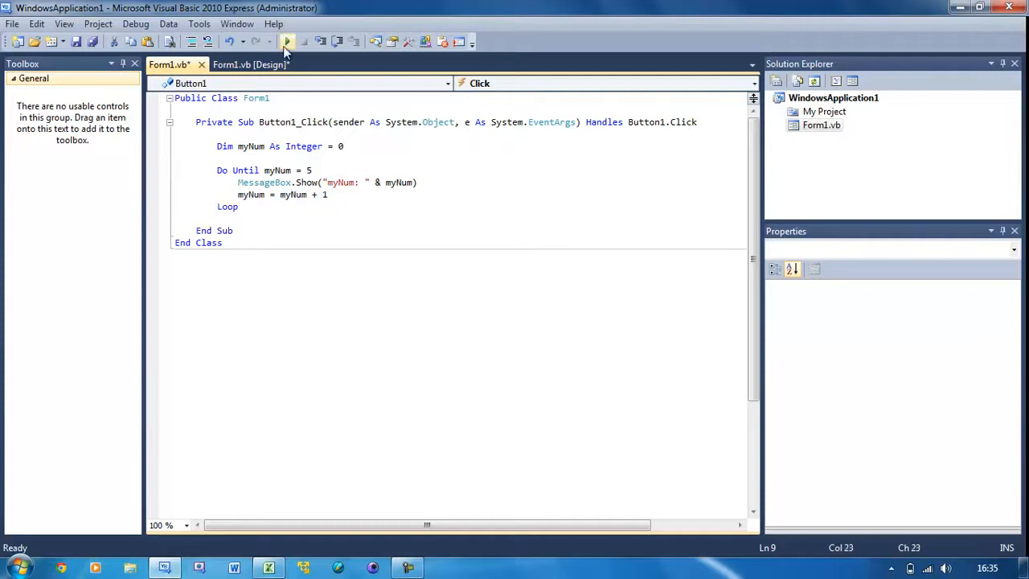
Run the app, click OK through the counting myNum messages, and close the form.
{"action": "left_click", "coordinate": [287, 41]}
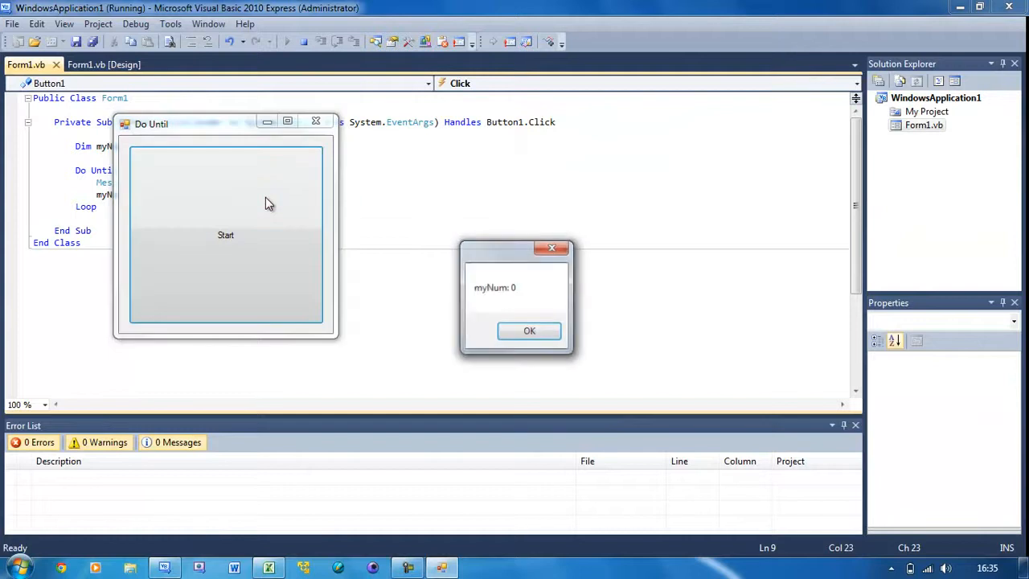
{"action": "left_click", "coordinate": [529, 331]}
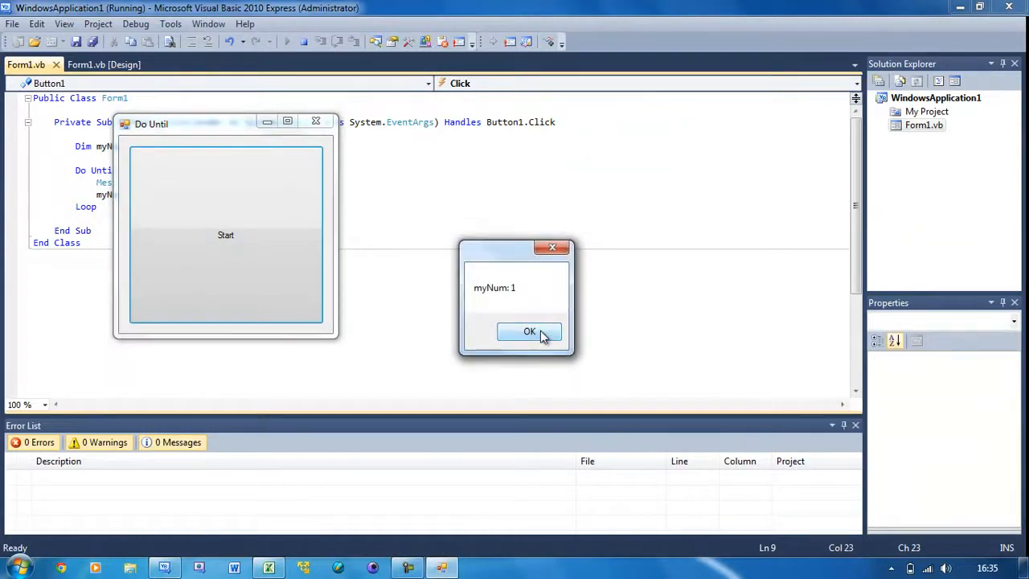
{"action": "left_click", "coordinate": [529, 331]}
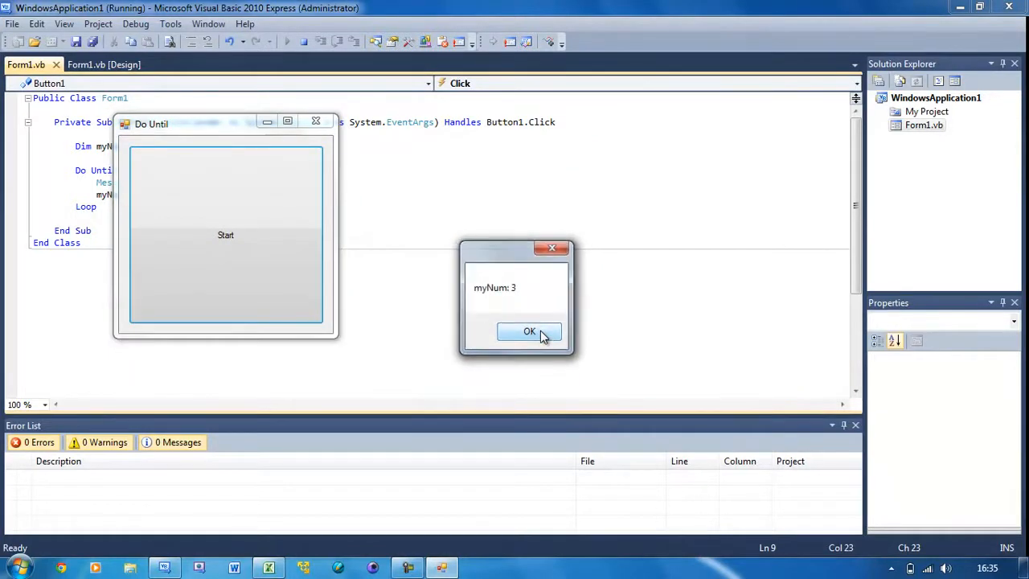
{"action": "left_click", "coordinate": [529, 331]}
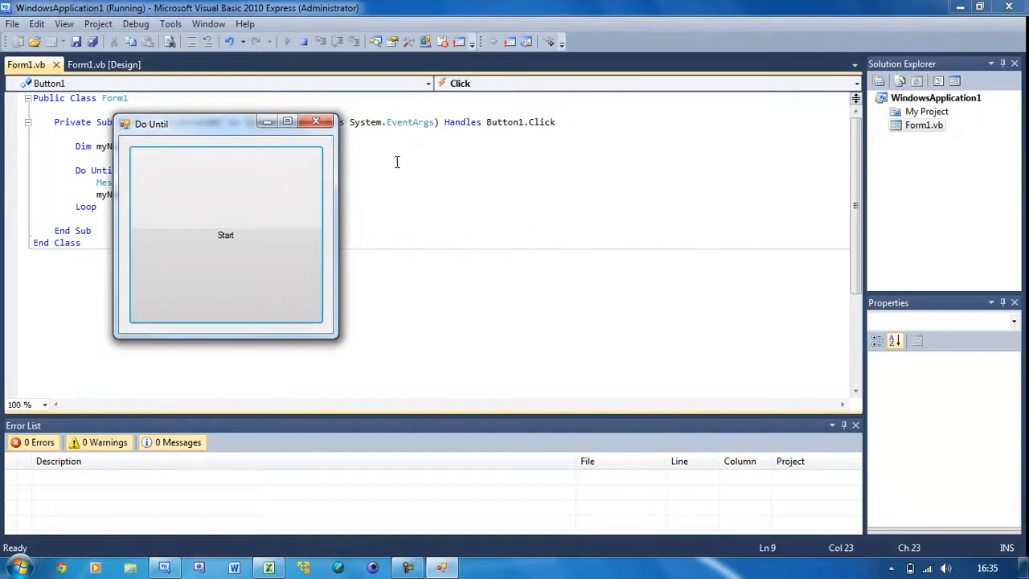
{"action": "left_click", "coordinate": [320, 120]}
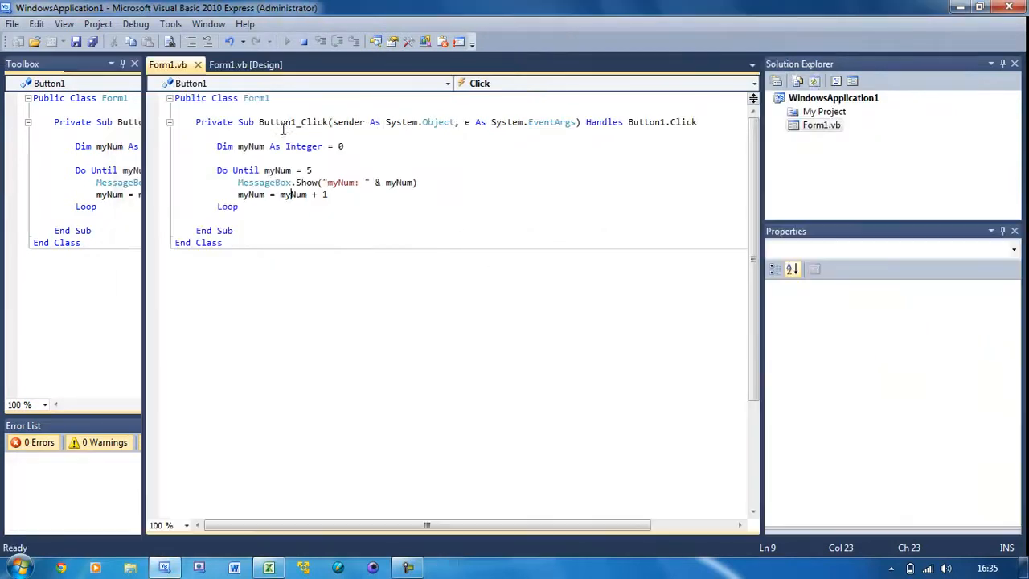